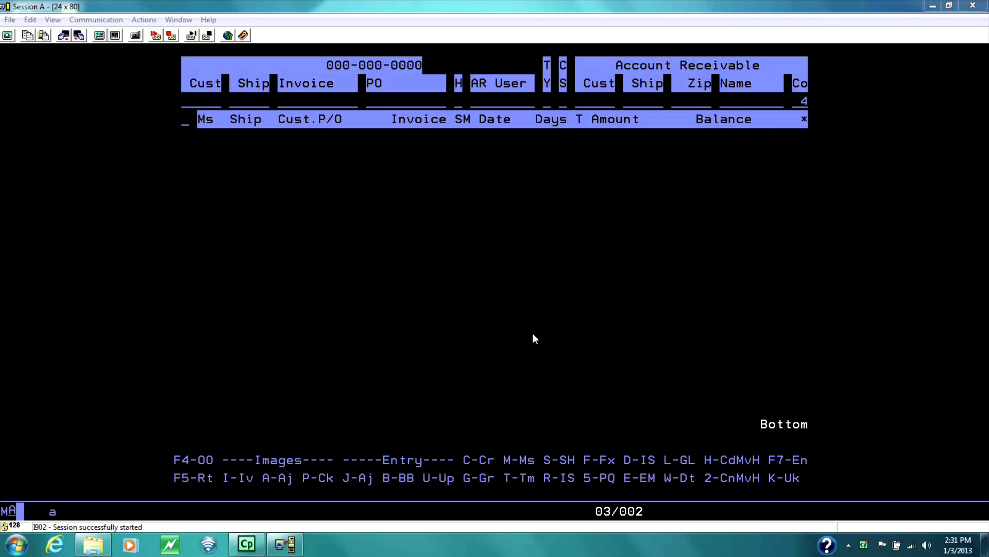
pyautogui.moveTo(581, 356)
pyautogui.write('C')
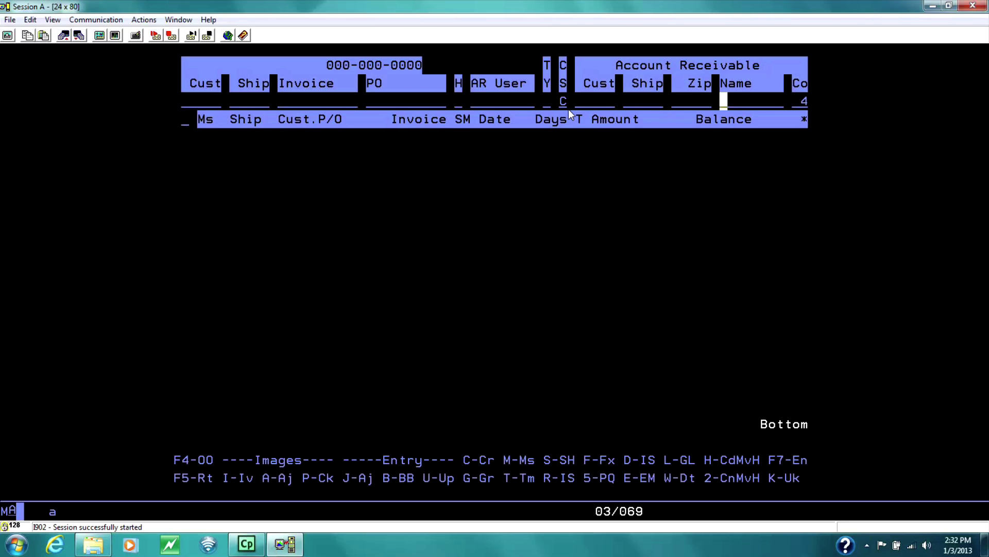
# Step: Search customer names starting with AHO to list AHOLD FIN. SERV (12993)
pyautogui.write('AHO')
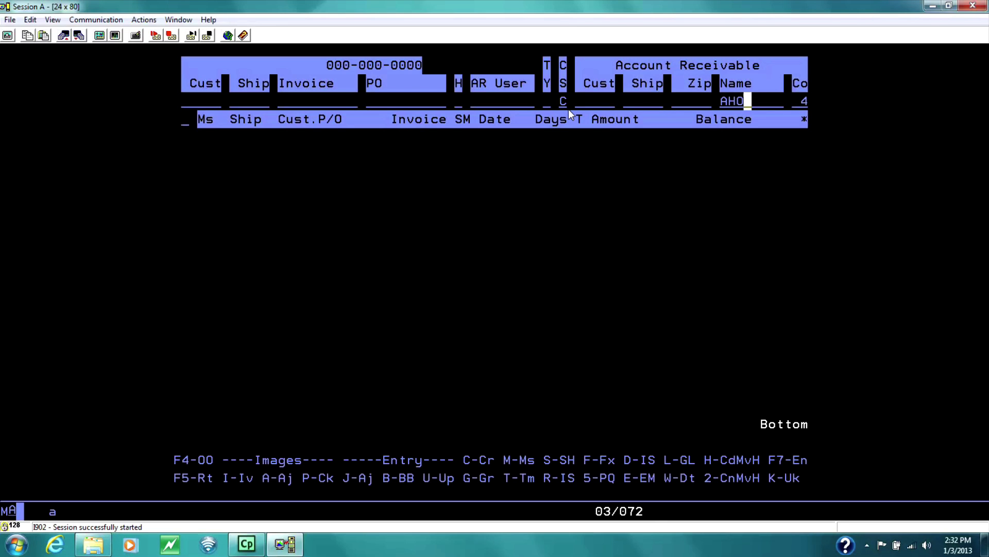
pyautogui.press('Enter')
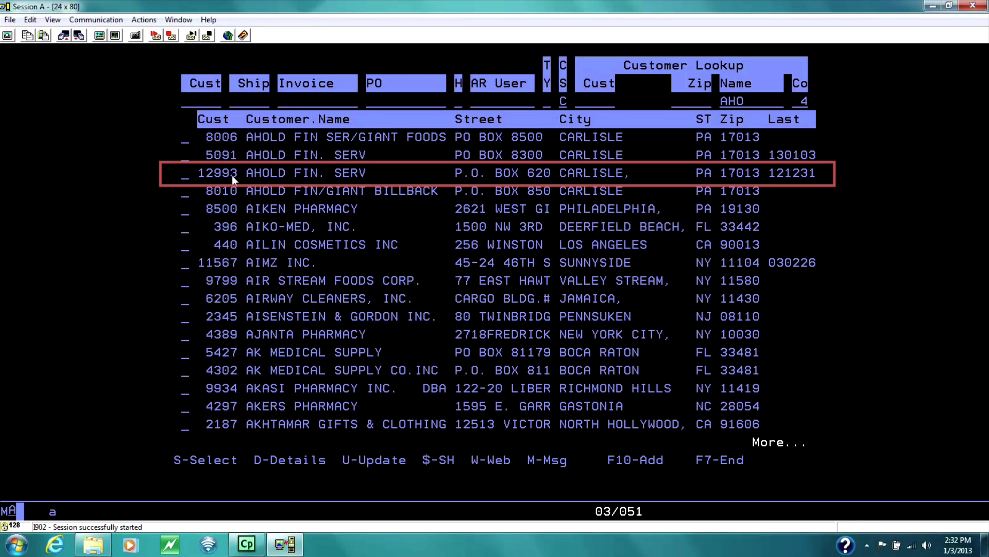
pyautogui.moveTo(269, 181)
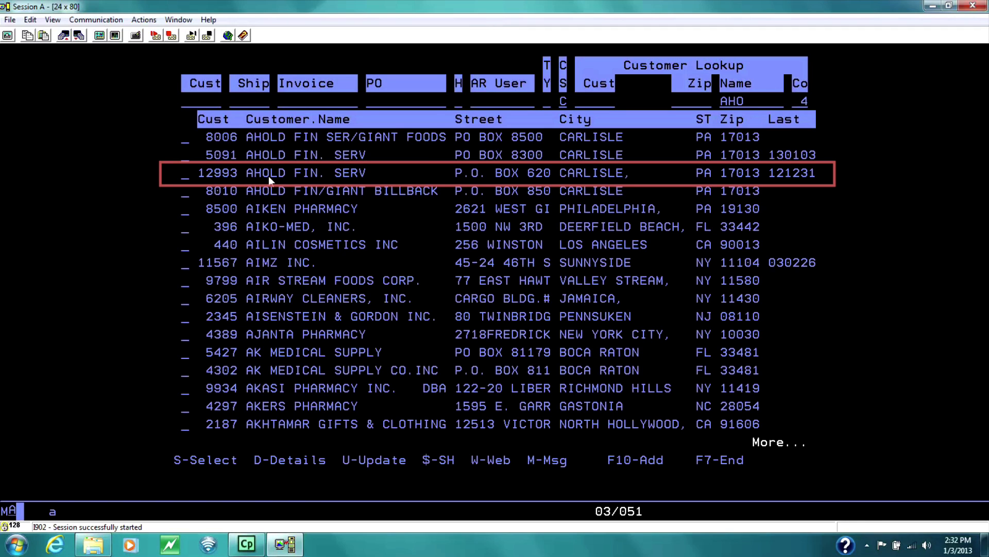
pyautogui.moveTo(524, 184)
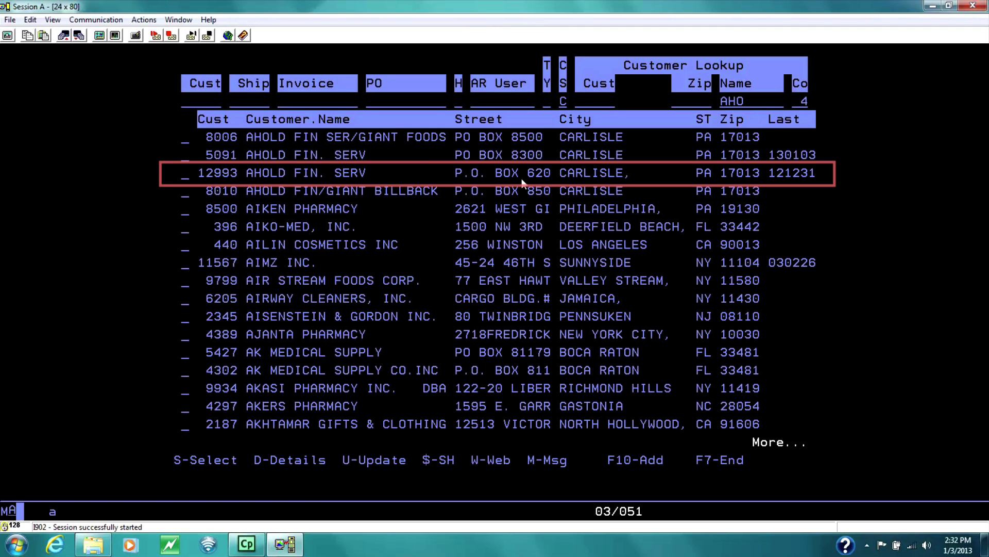
pyautogui.moveTo(502, 178)
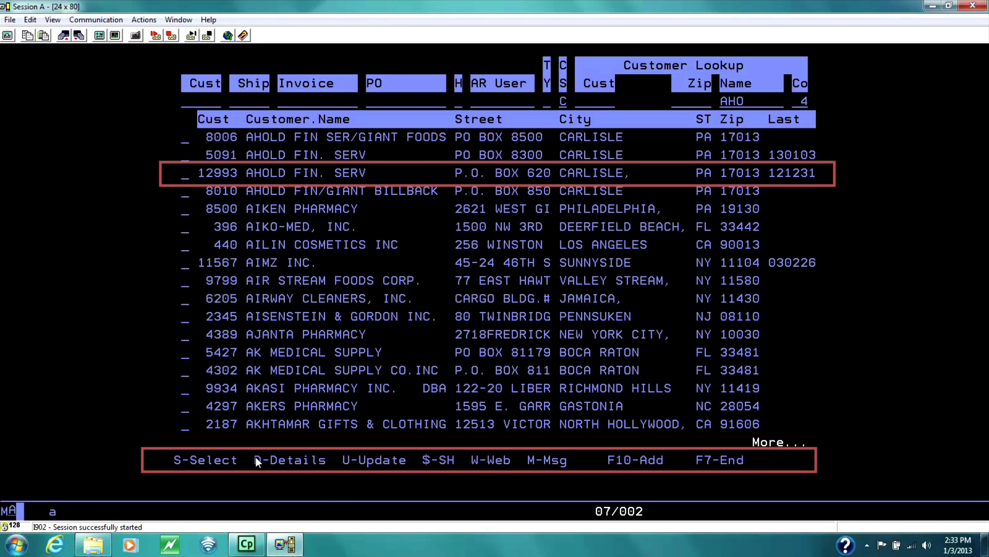
pyautogui.moveTo(351, 475)
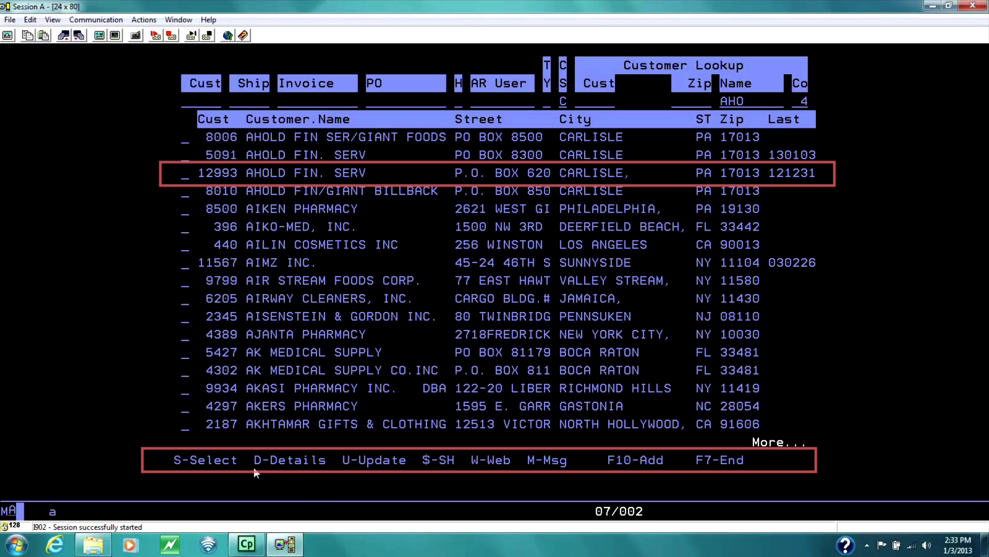
# Step: Select customer 12993 with option D to view its A/R summary
pyautogui.write('D')
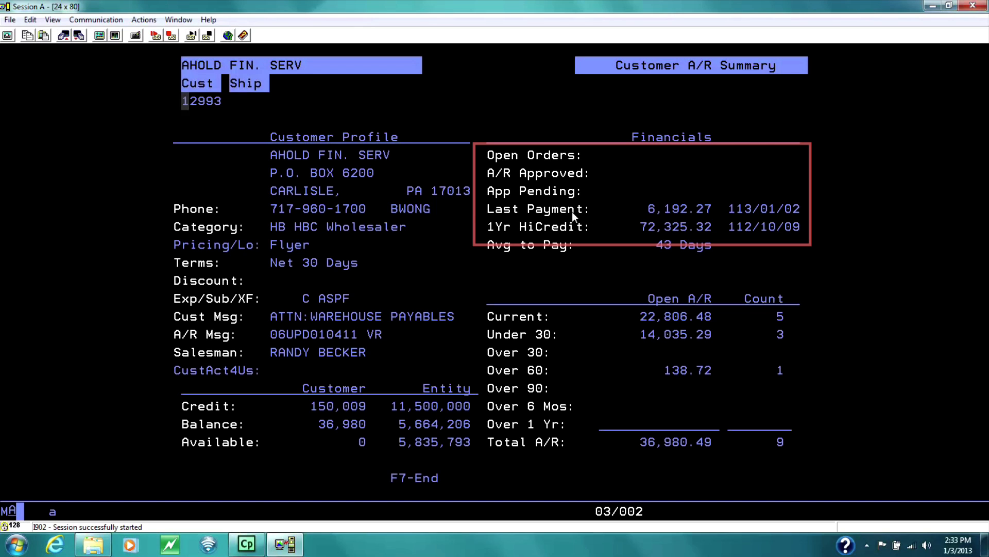
pyautogui.moveTo(789, 214)
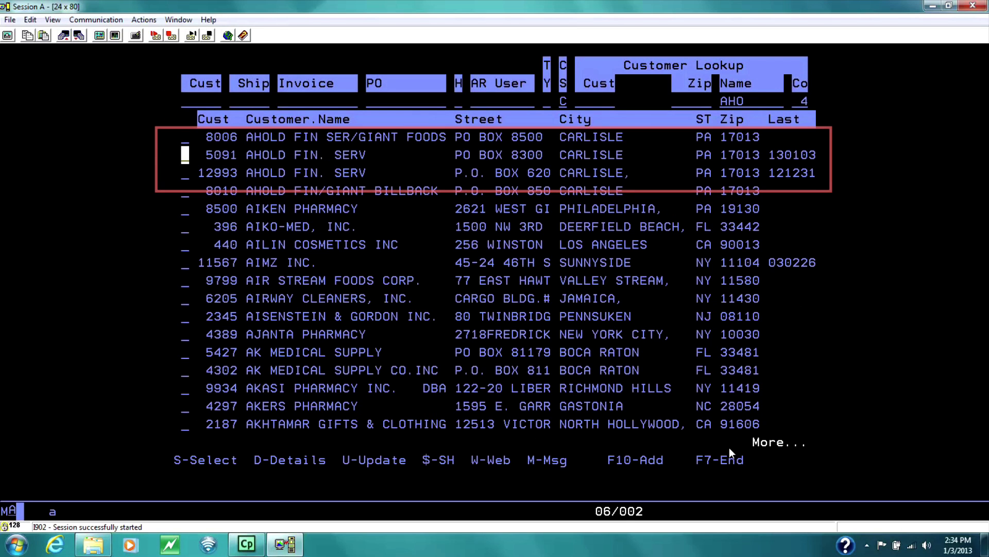
# Step: Select customer 12993 with option S to list its open invoices and payments
pyautogui.write('S')
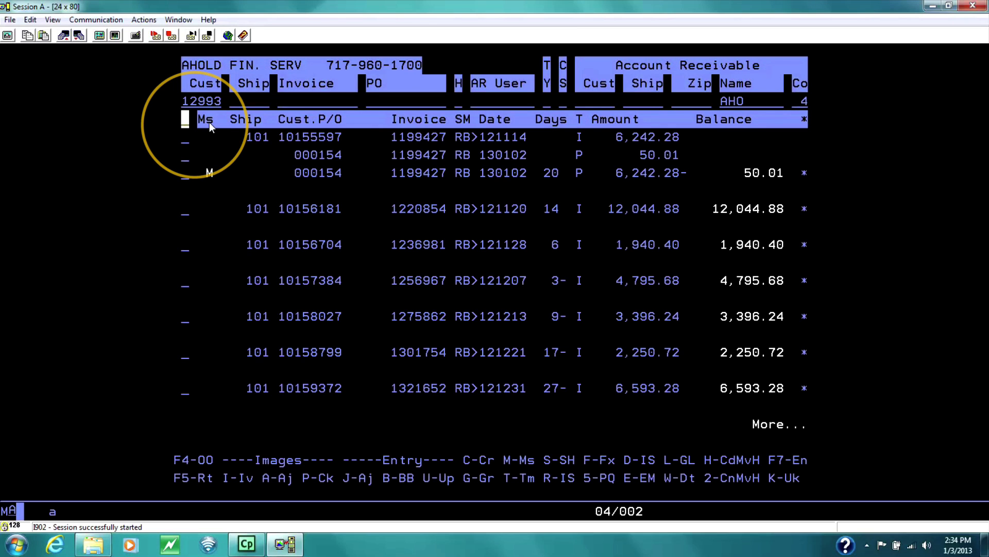
pyautogui.moveTo(186, 164)
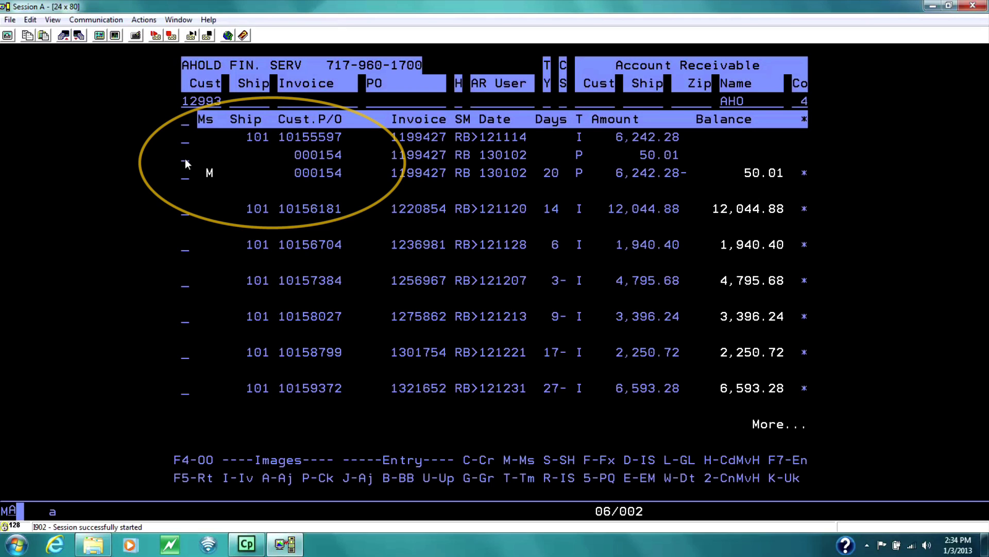
pyautogui.moveTo(458, 169)
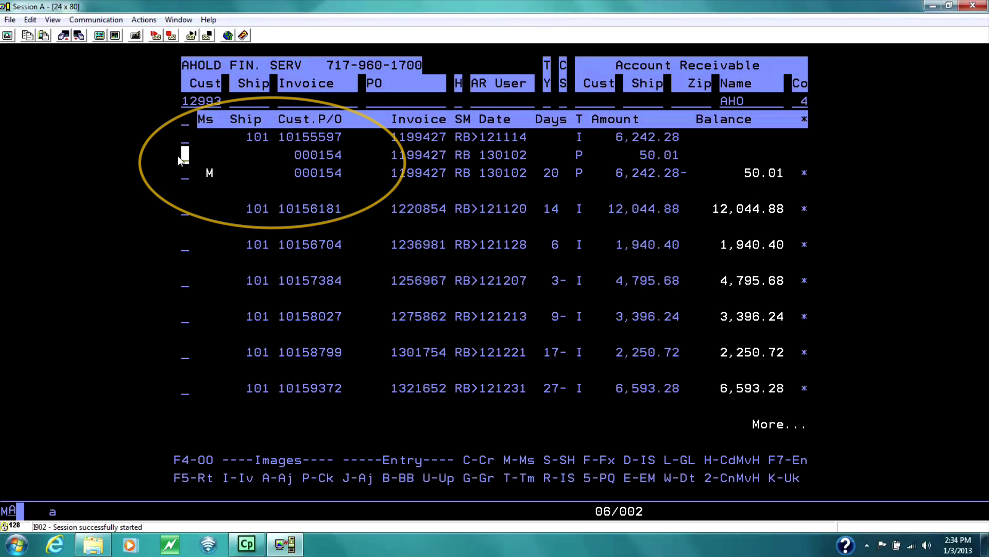
pyautogui.moveTo(416, 177)
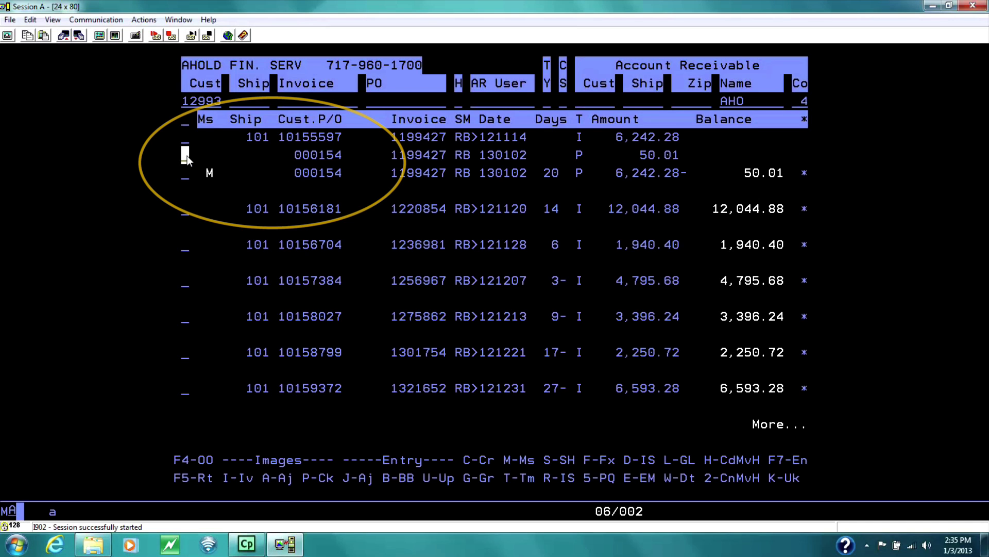
pyautogui.write('M')
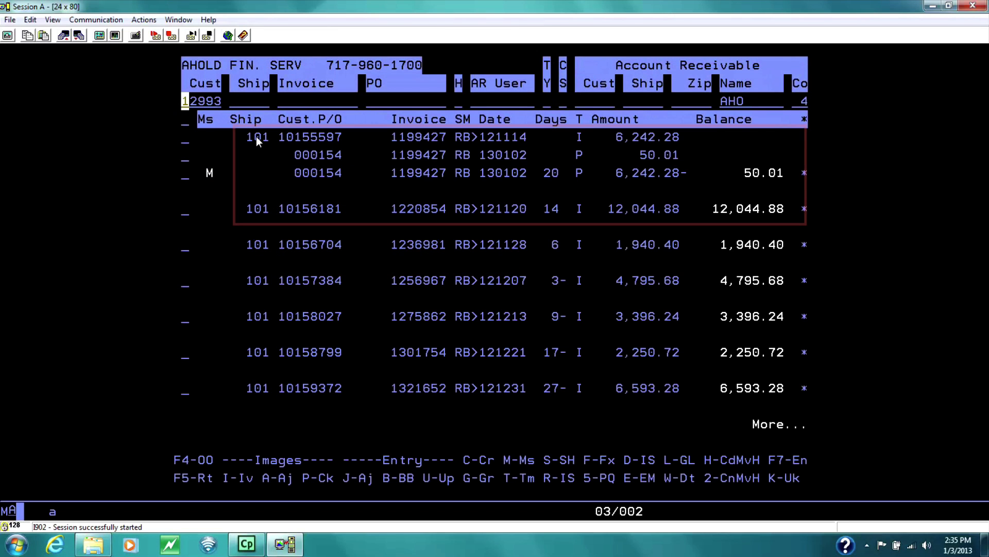
pyautogui.moveTo(281, 155)
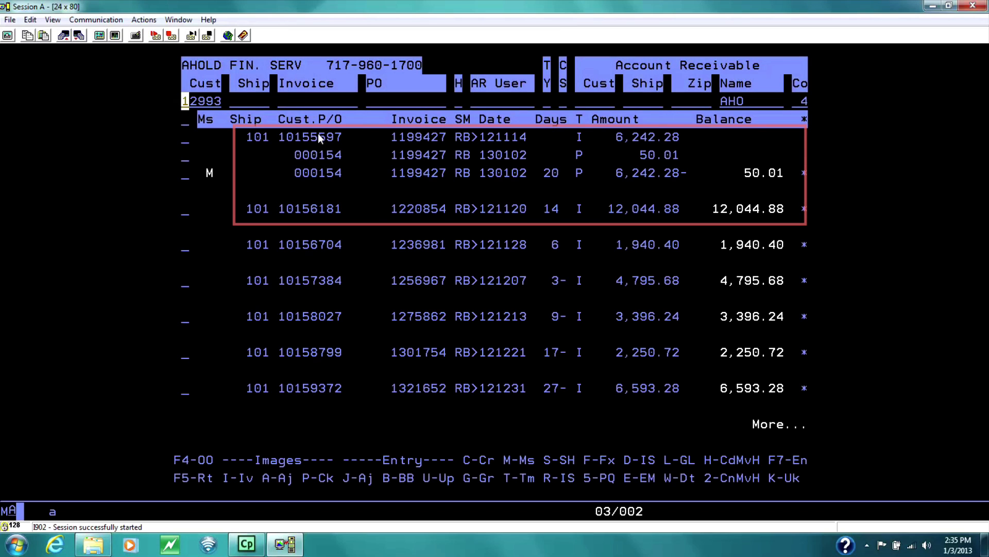
pyautogui.moveTo(423, 146)
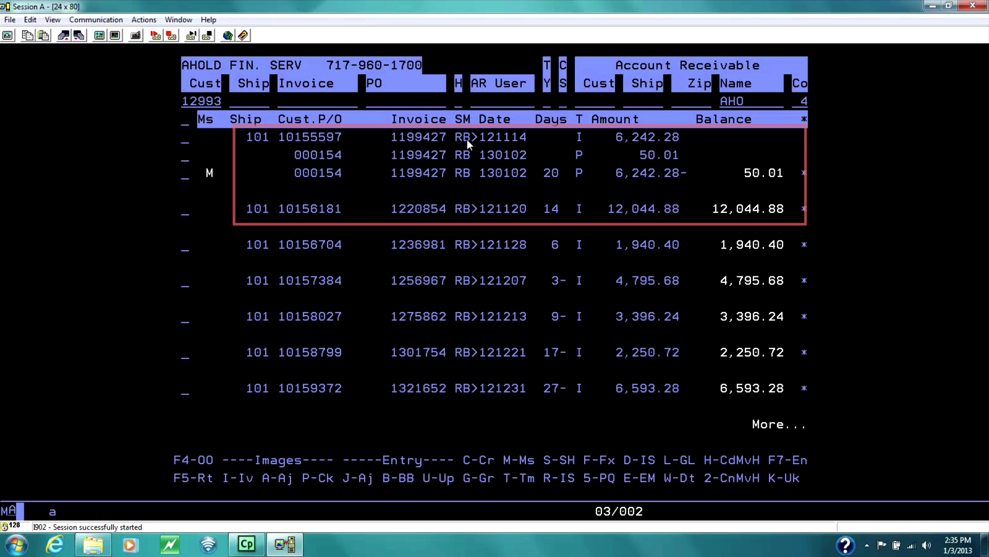
pyautogui.moveTo(495, 149)
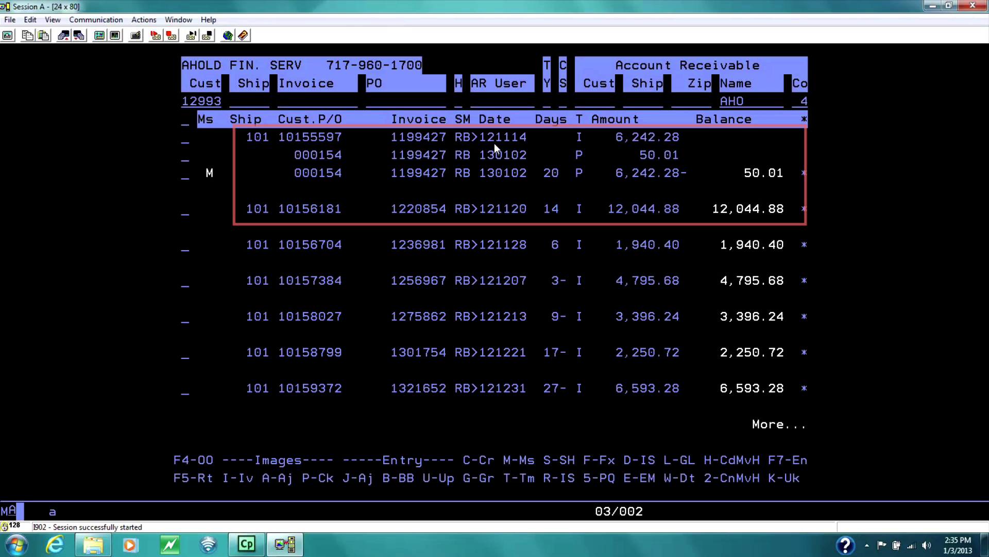
pyautogui.moveTo(503, 146)
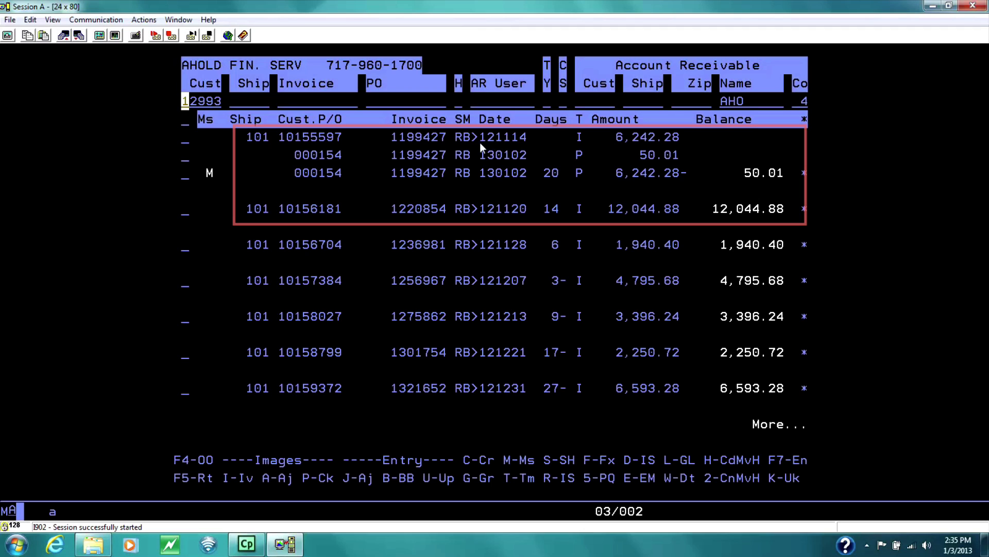
pyautogui.moveTo(587, 137)
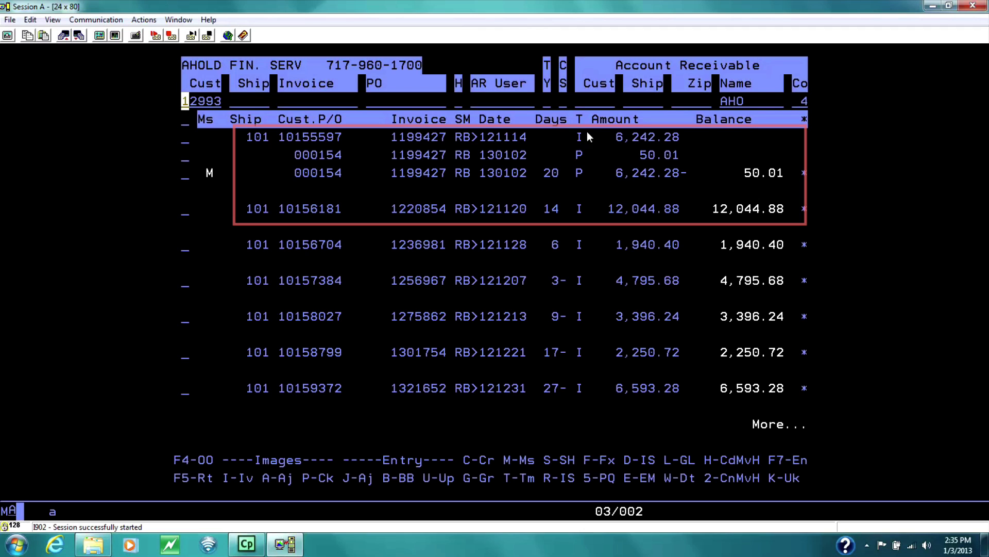
pyautogui.moveTo(587, 155)
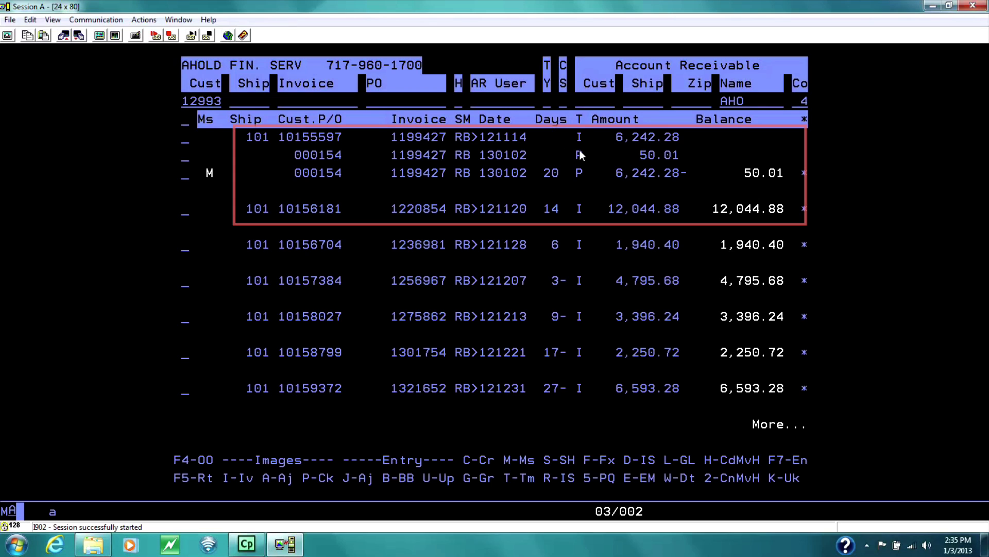
pyautogui.moveTo(683, 180)
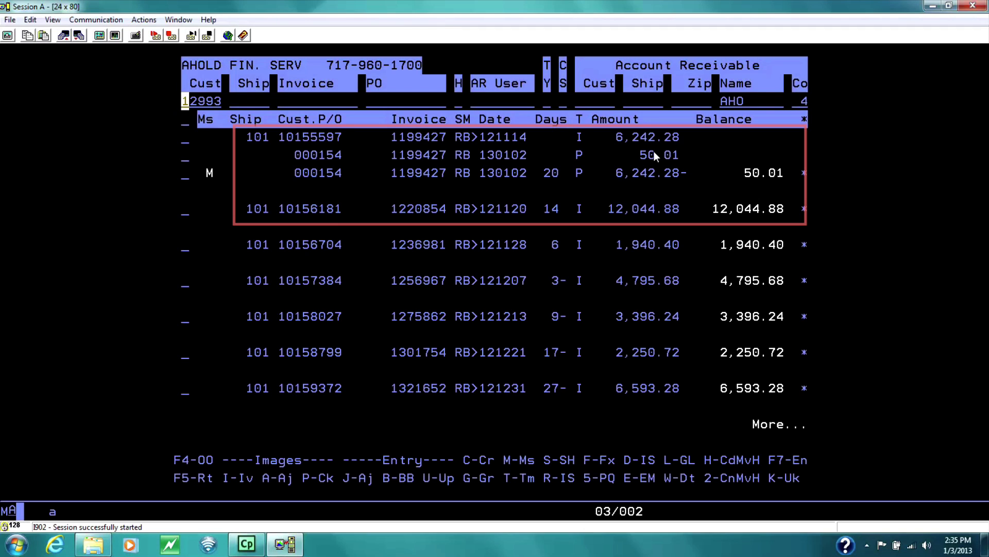
pyautogui.moveTo(661, 161)
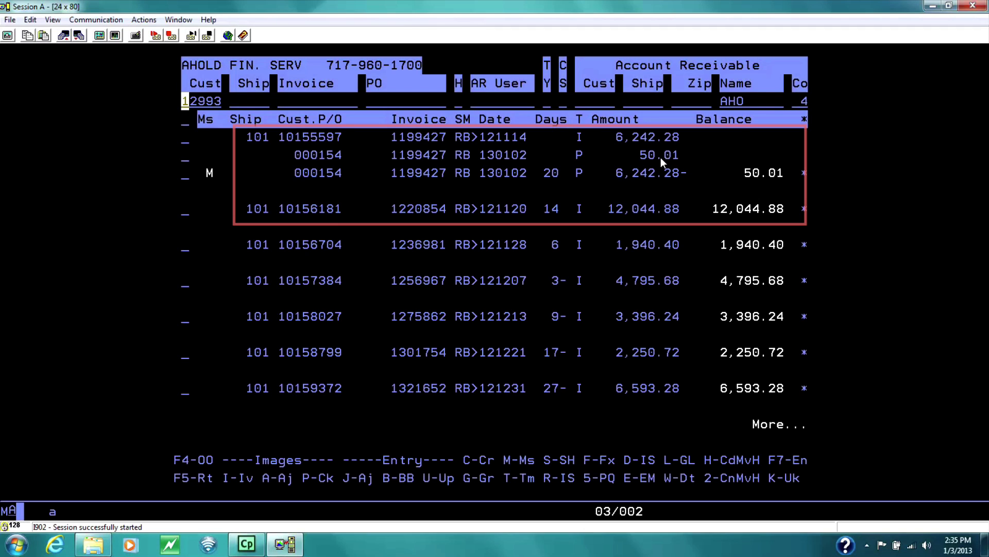
pyautogui.moveTo(812, 177)
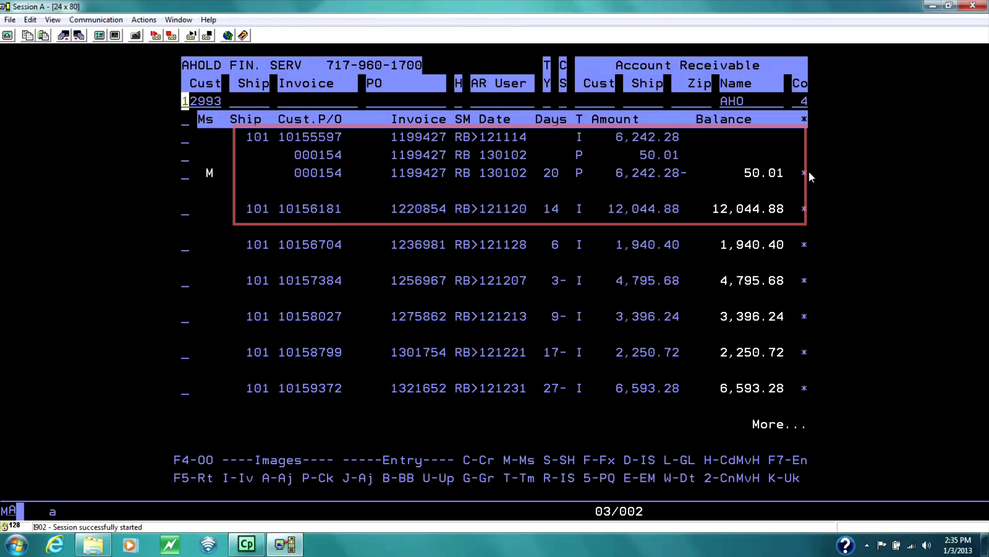
pyautogui.moveTo(789, 165)
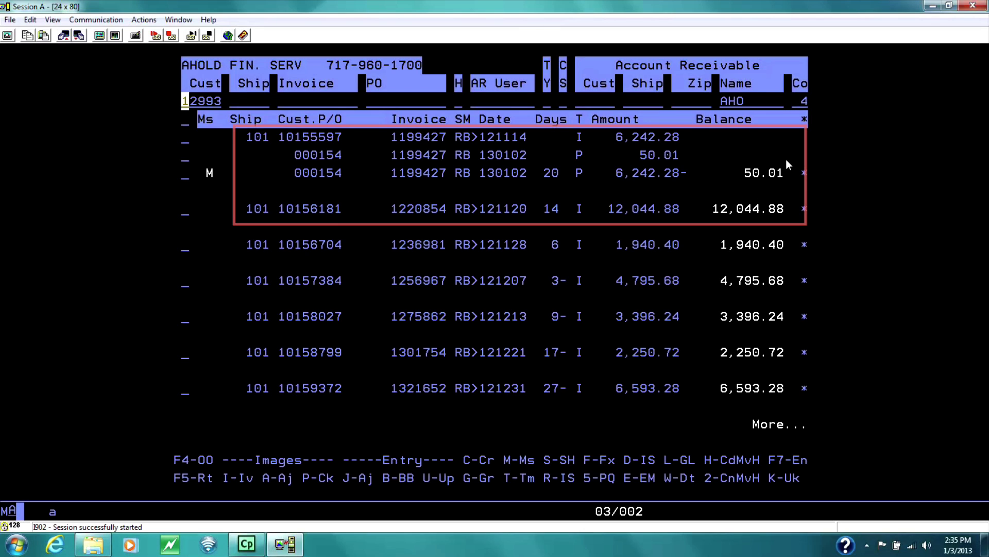
pyautogui.moveTo(779, 182)
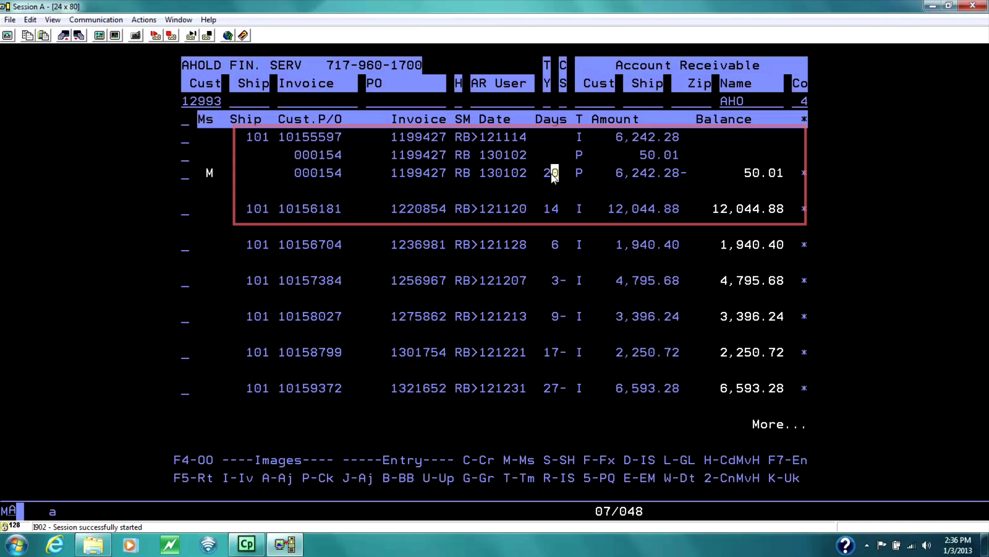
pyautogui.moveTo(551, 218)
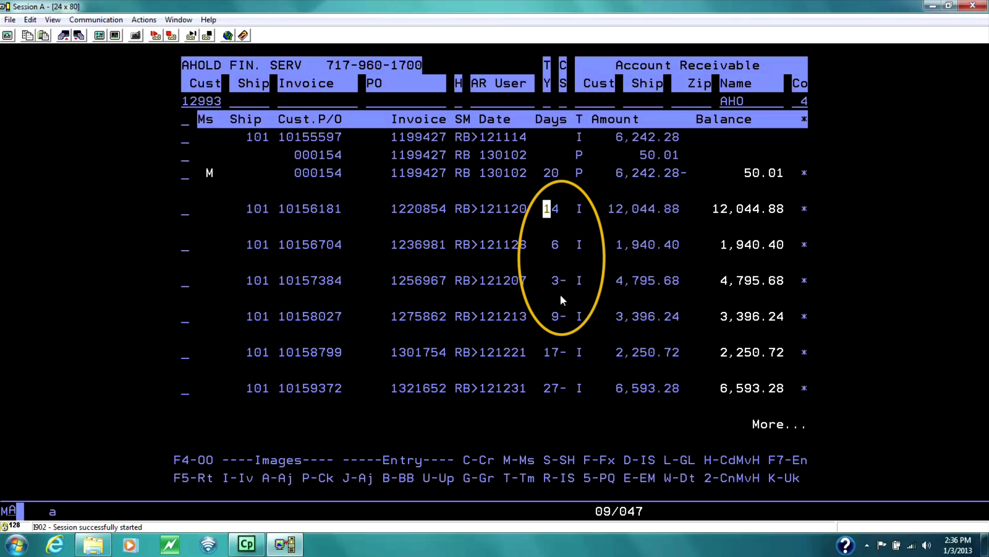
pyautogui.moveTo(567, 276)
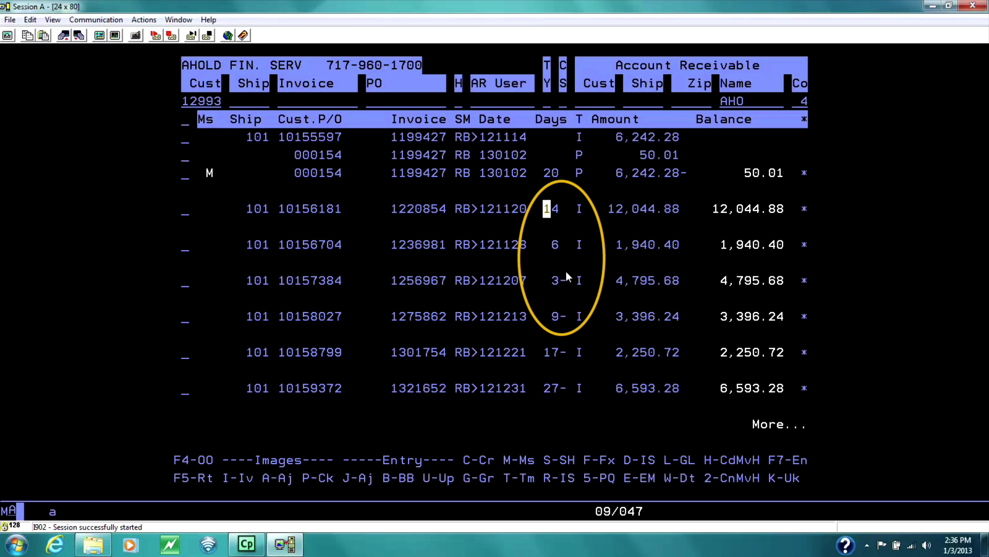
pyautogui.moveTo(537, 307)
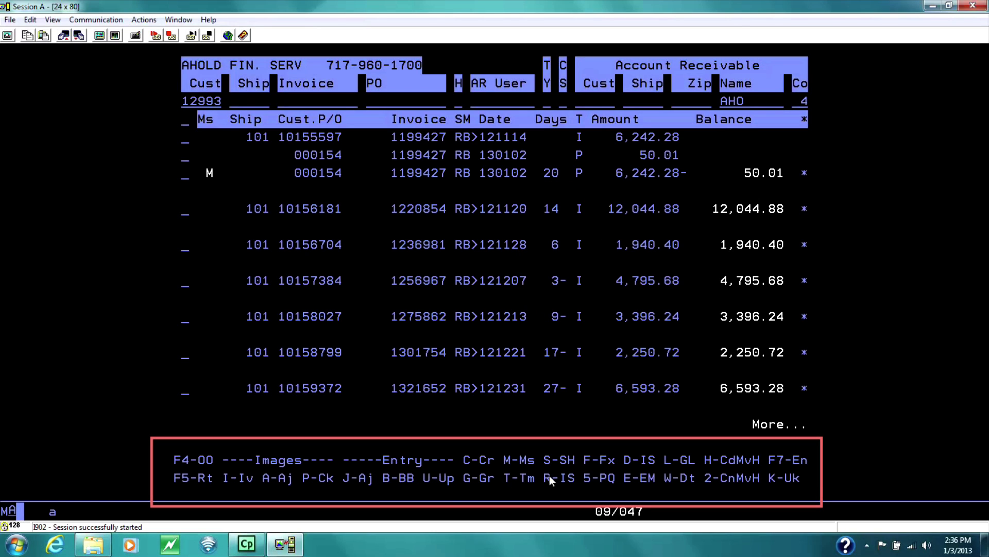
pyautogui.moveTo(641, 466)
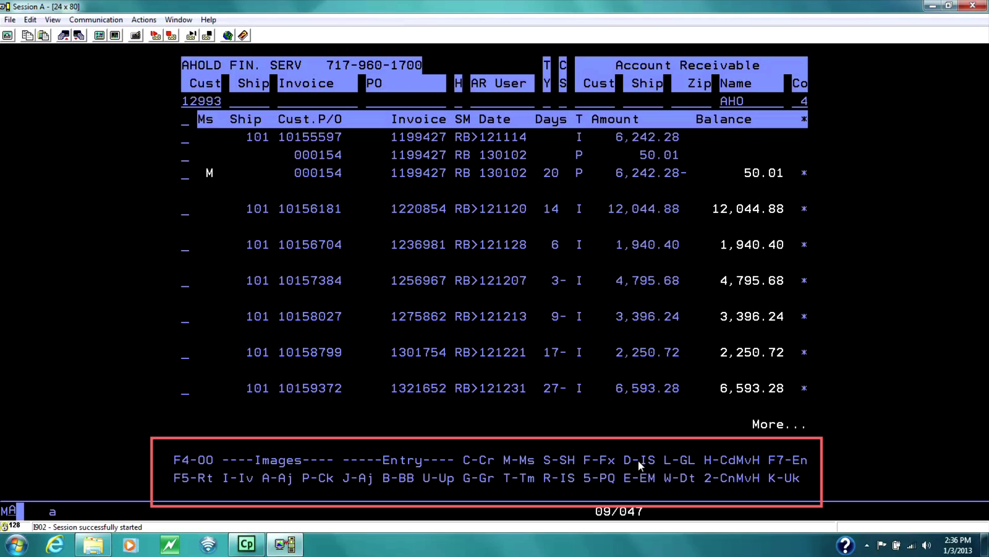
pyautogui.moveTo(644, 463)
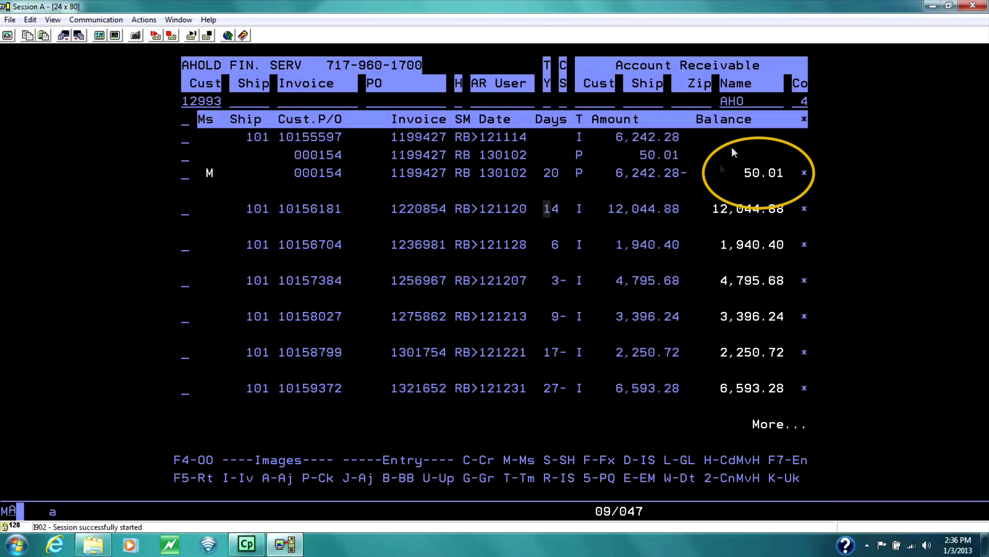
pyautogui.moveTo(794, 176)
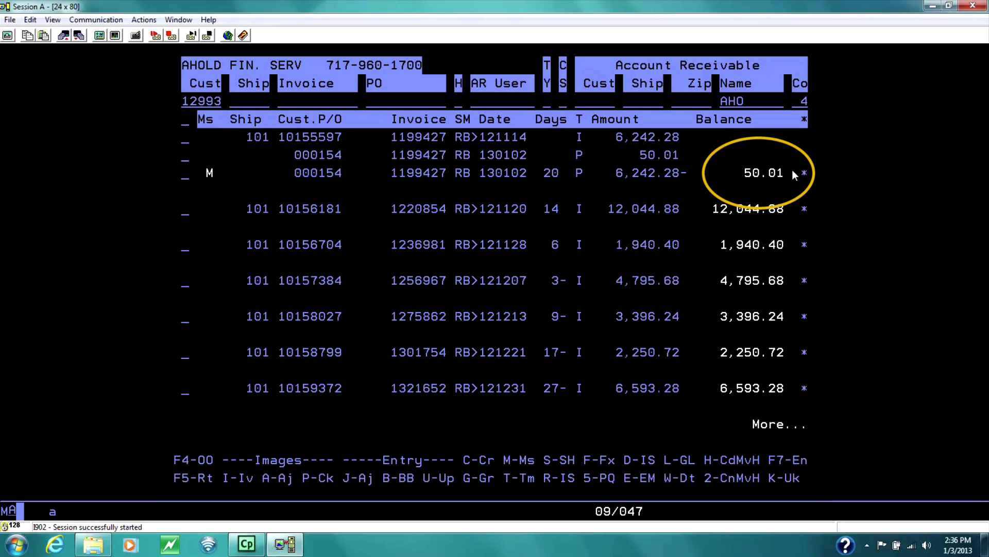
pyautogui.moveTo(363, 486)
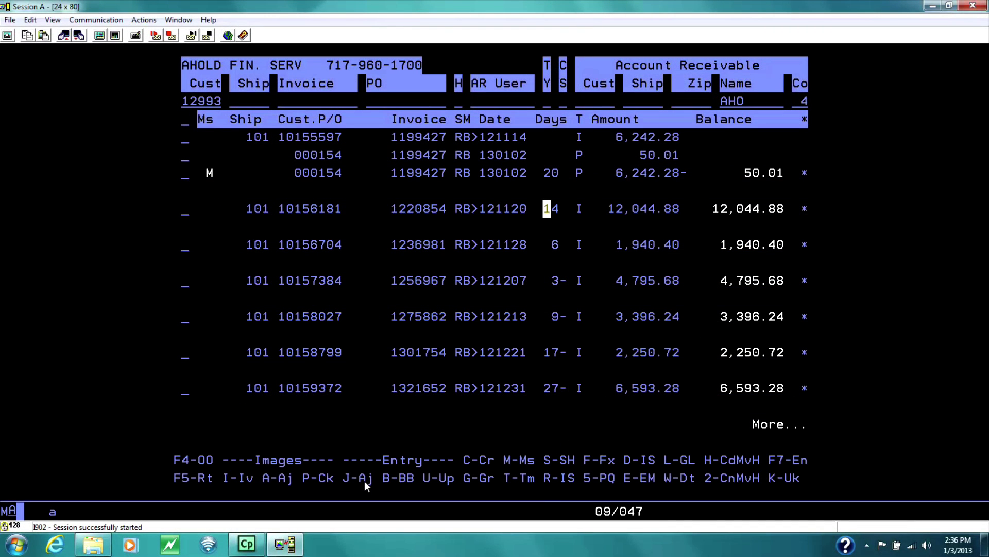
pyautogui.moveTo(565, 107)
pyautogui.write('S')
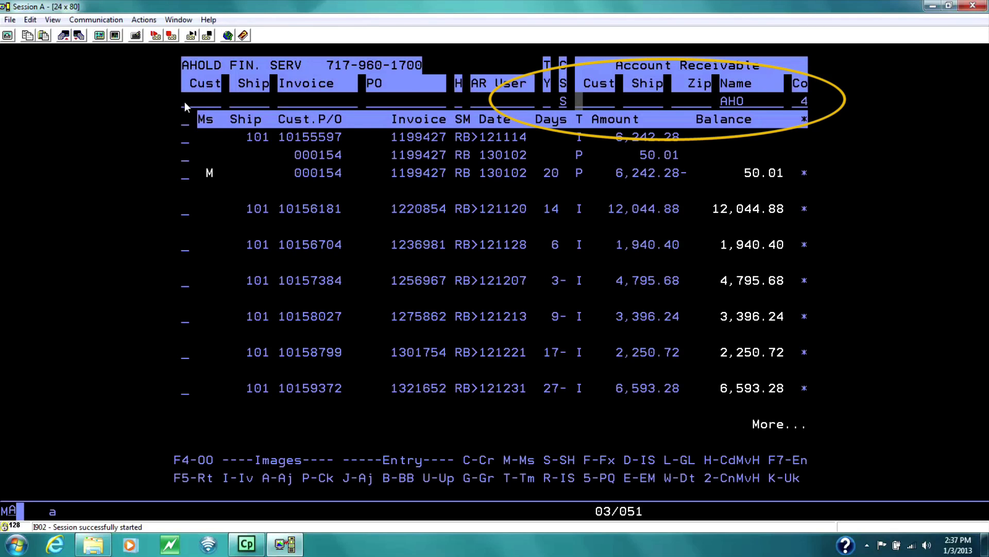
# Step: Enter 12 and submit to open customer 12993's American Sales Co. ship-to record
pyautogui.write('12993')
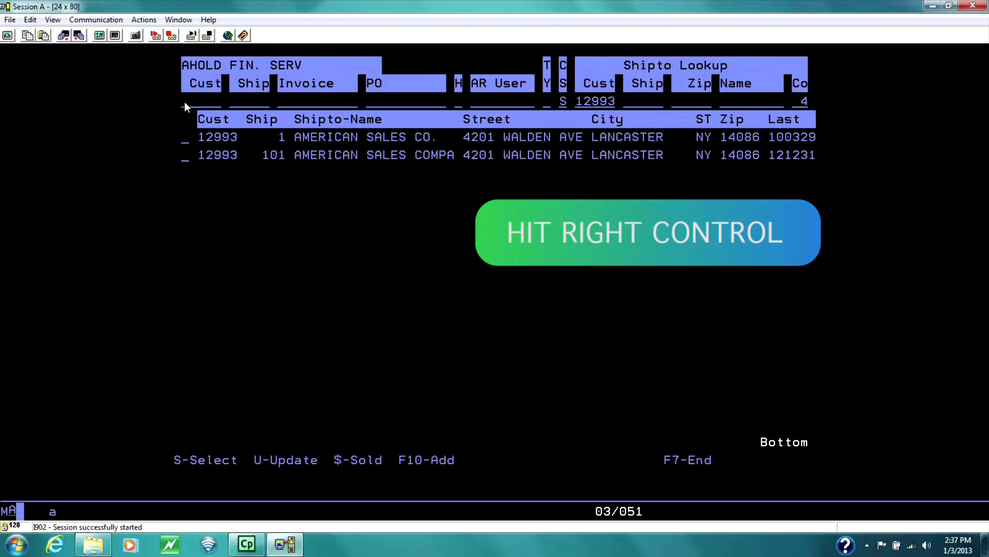
pyautogui.press('ctrl')
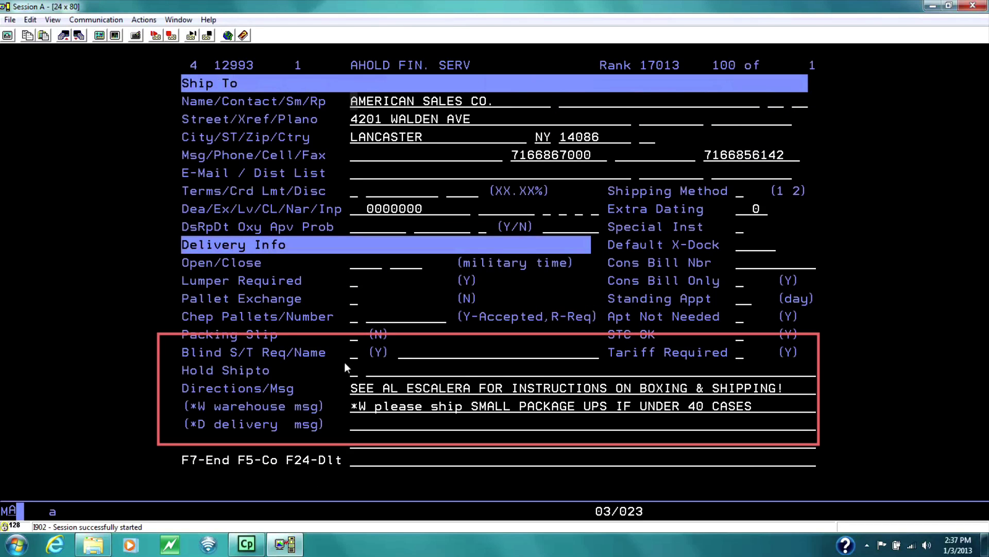
pyautogui.moveTo(518, 398)
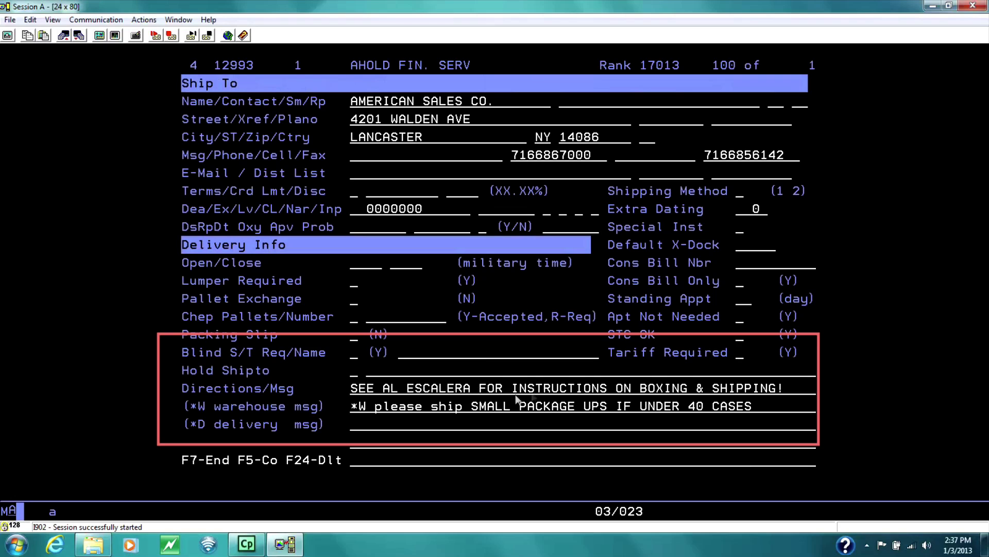
pyautogui.moveTo(532, 395)
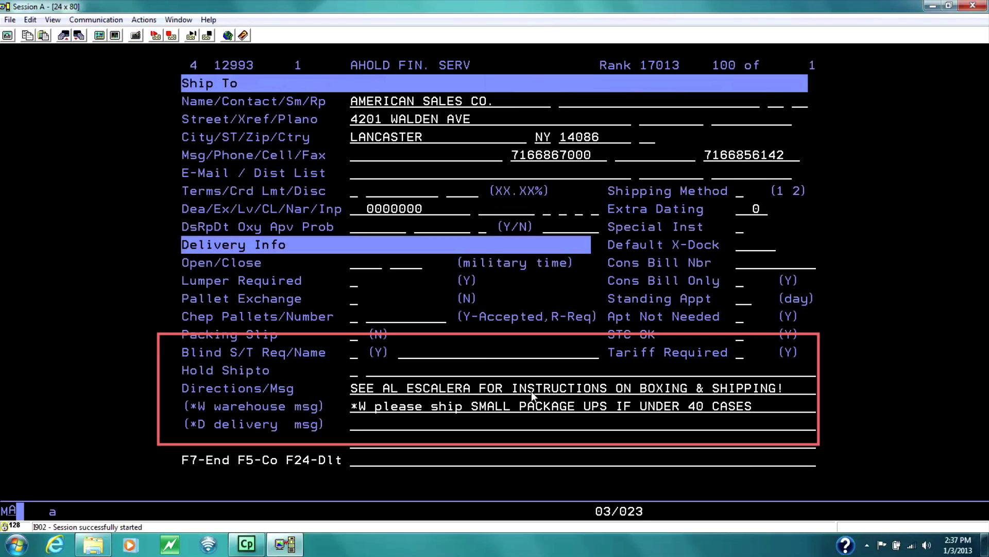